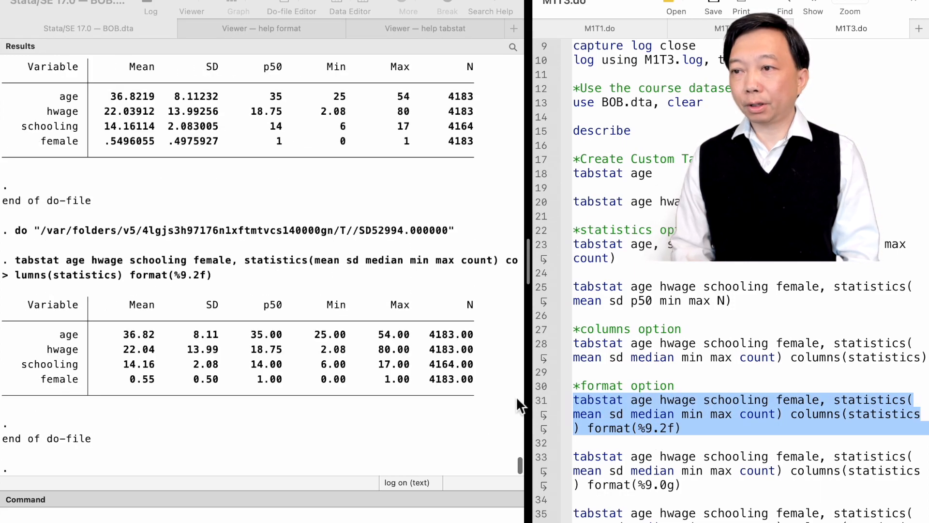
mouse_move(132, 356)
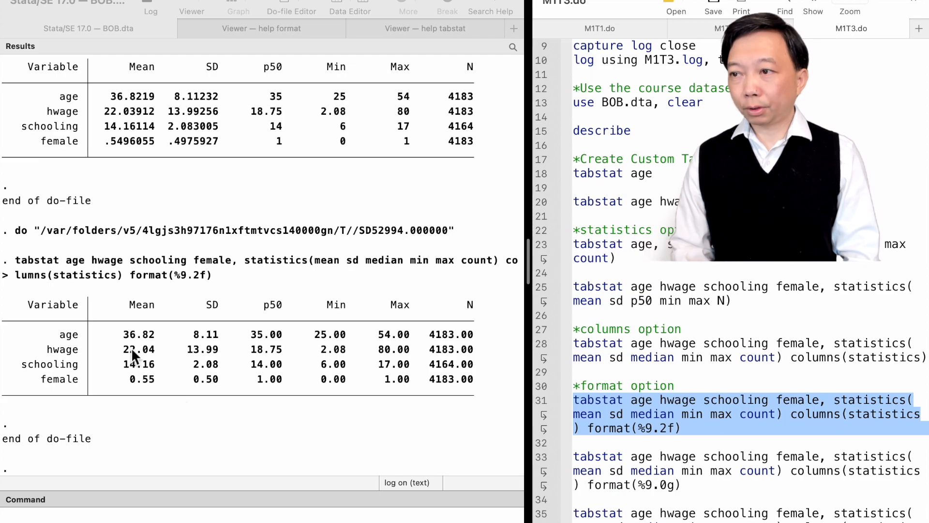
mouse_move(141, 379)
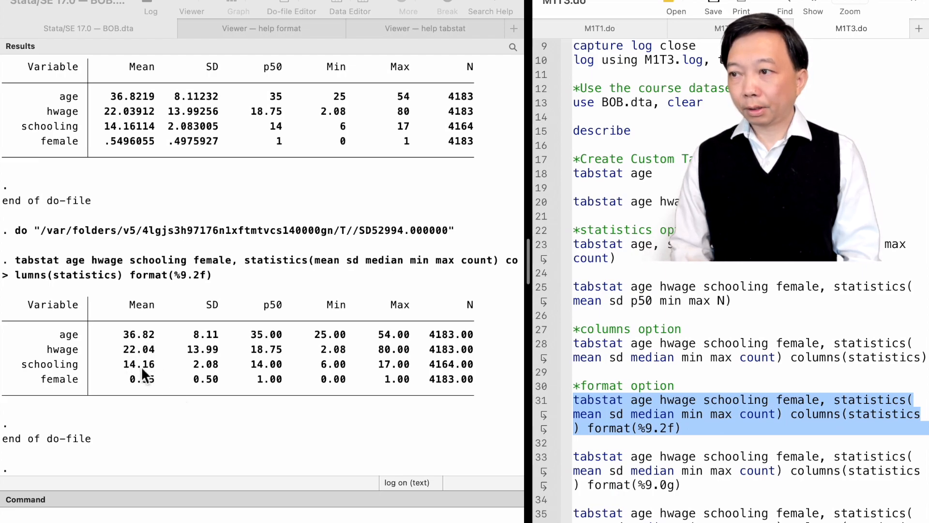
mouse_move(229, 344)
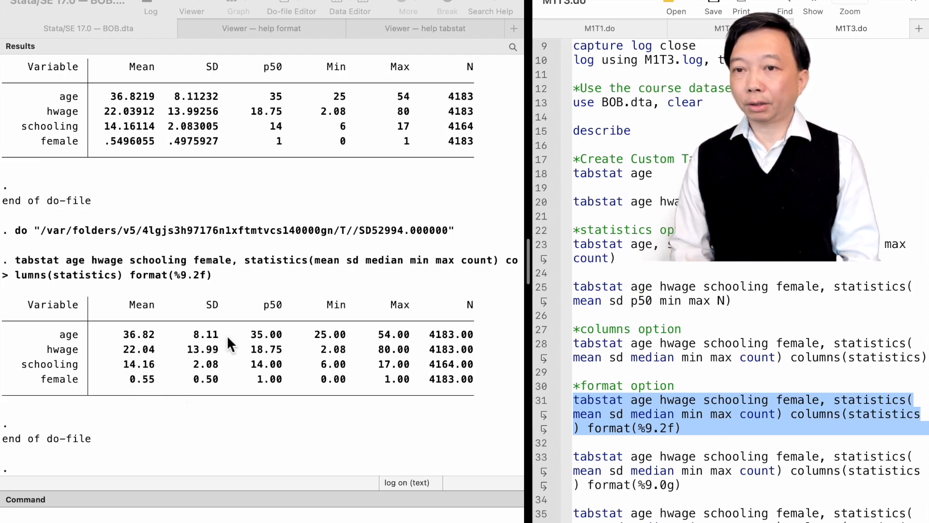
mouse_move(223, 394)
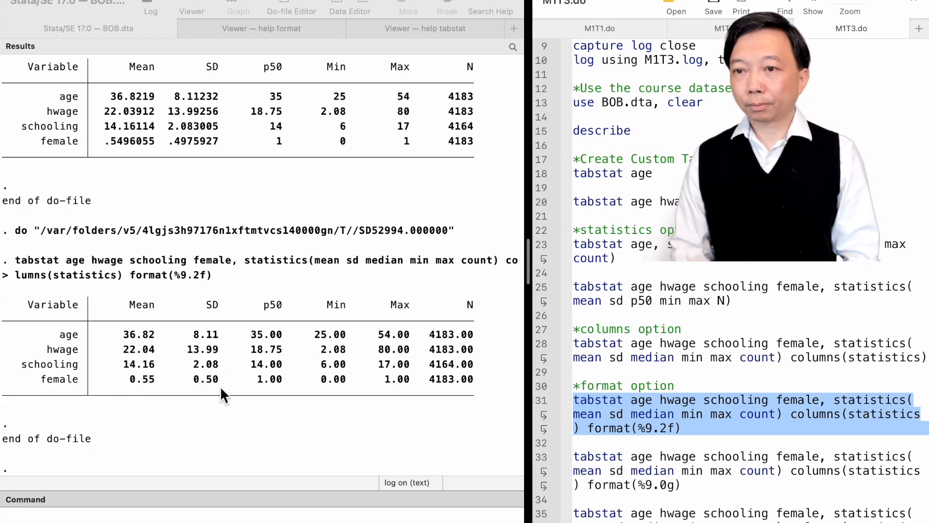